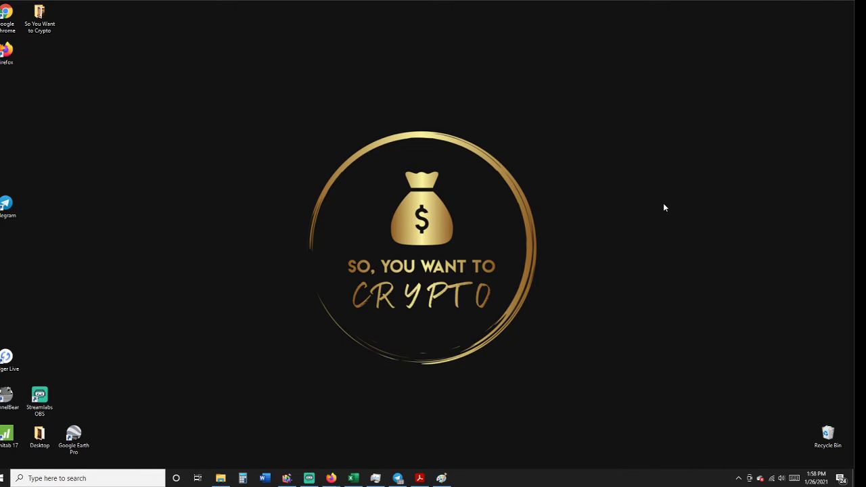
pyautogui.moveTo(332, 476)
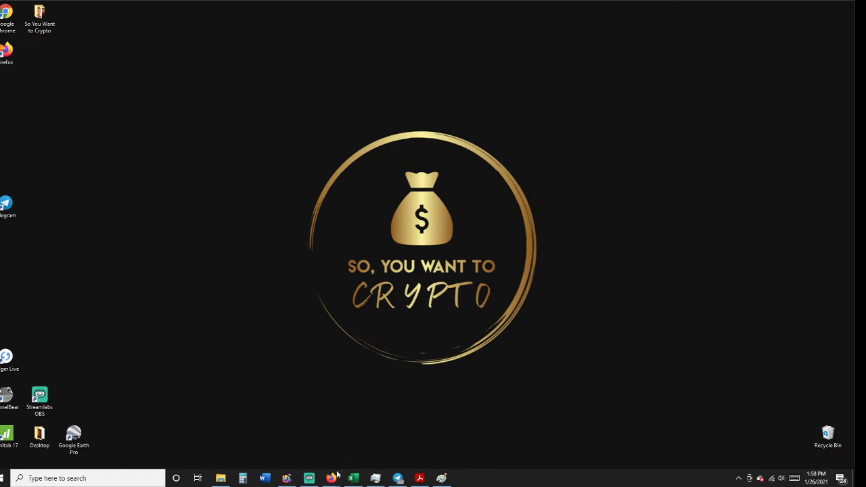
pyautogui.moveTo(369, 346)
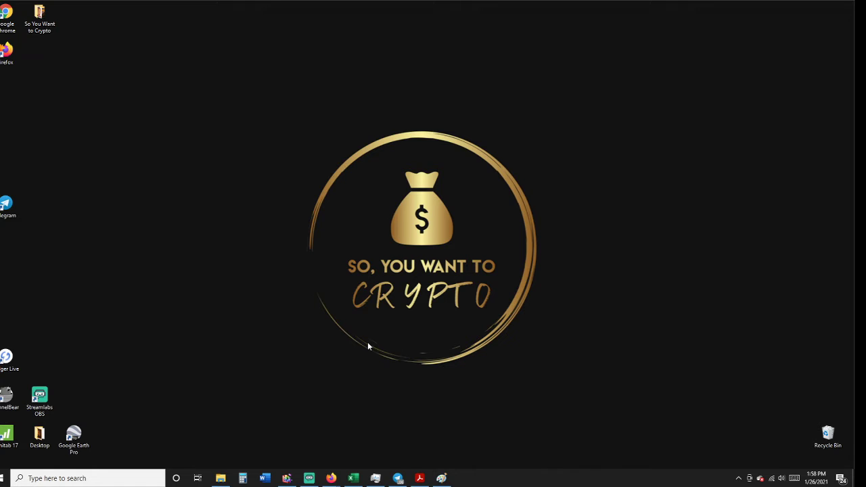
pyautogui.moveTo(366, 343)
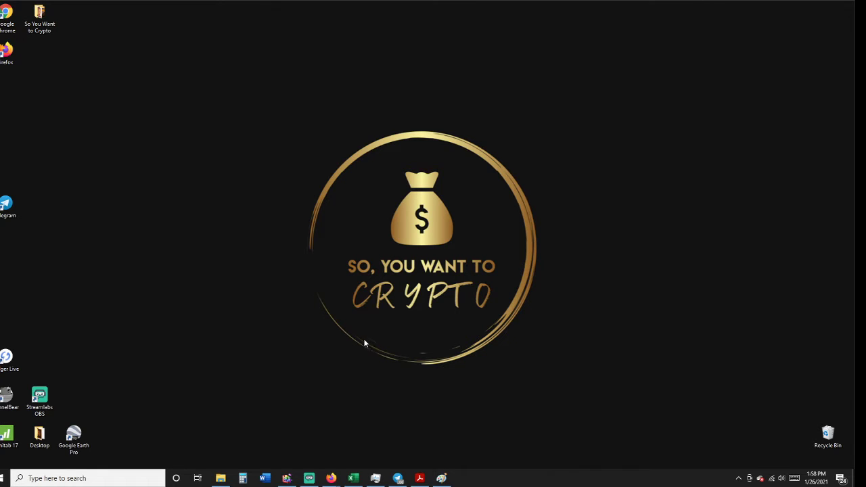
pyautogui.moveTo(403, 456)
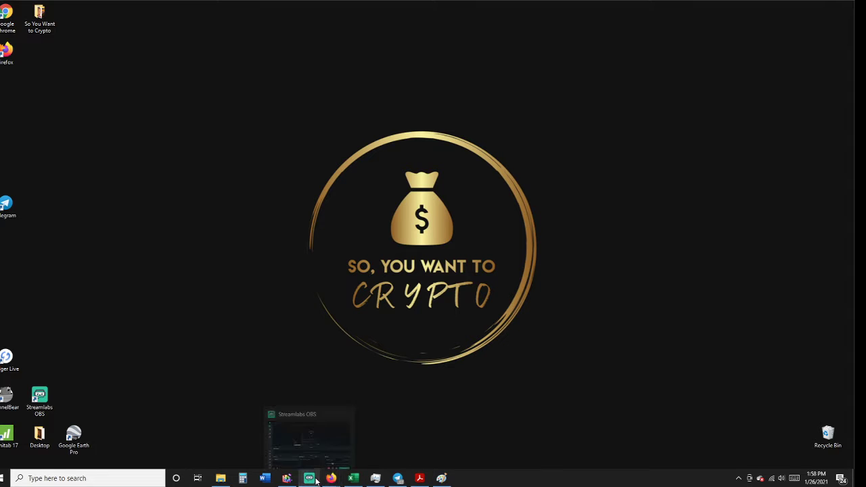
# Bring Firefox forward and scroll the CoinGecko ROAD page through its price chart and statistics
pyautogui.click(287, 479)
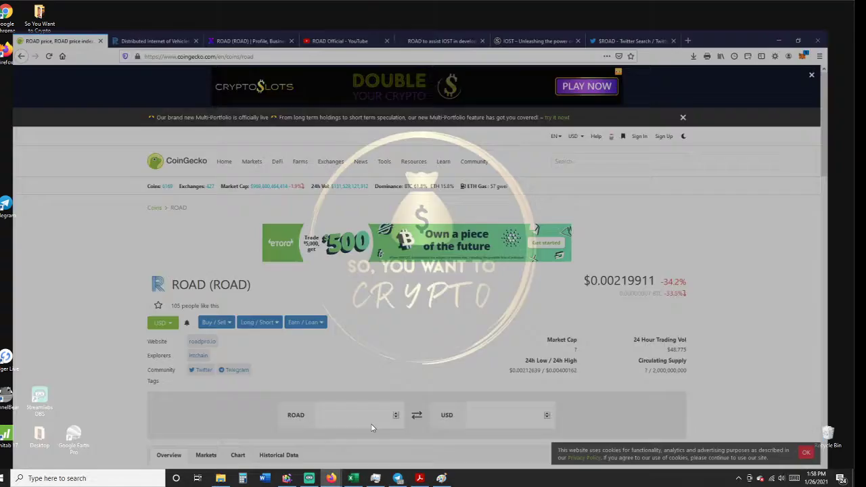
pyautogui.click(242, 135)
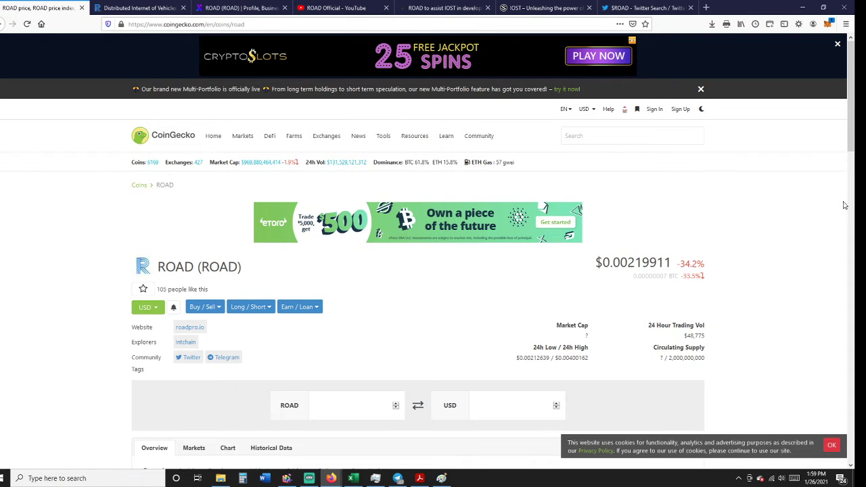
pyautogui.scroll(-3)
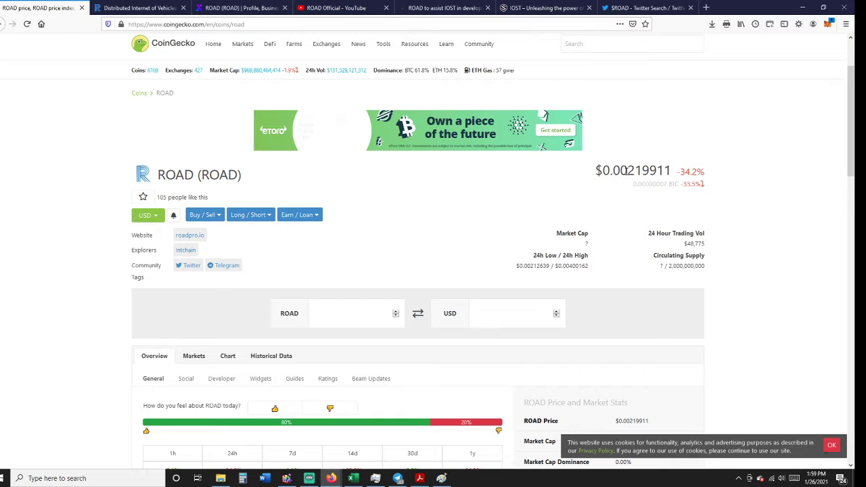
pyautogui.moveTo(757, 276)
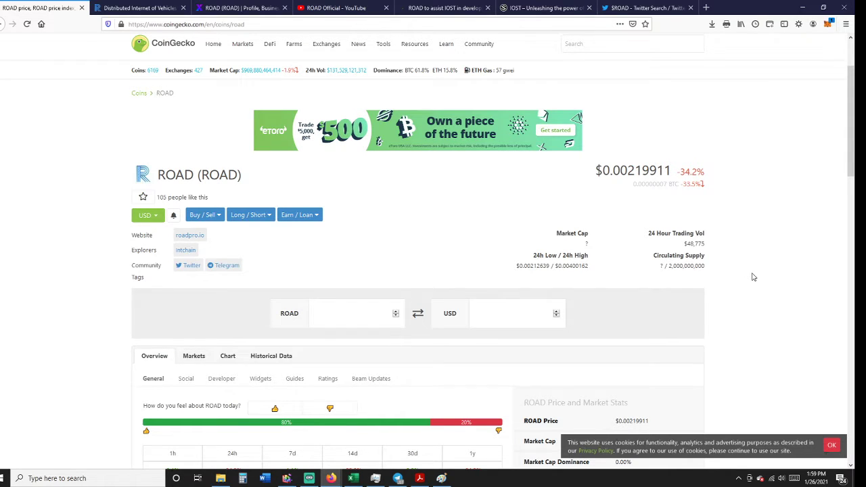
pyautogui.scroll(-3)
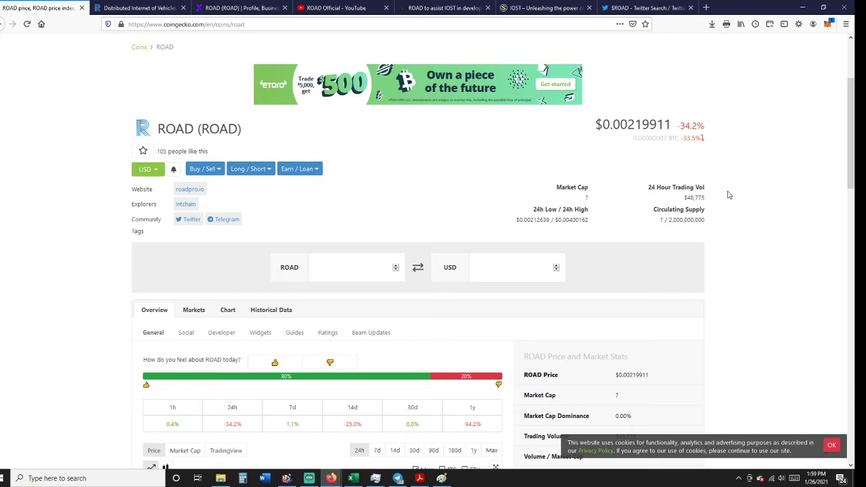
pyautogui.scroll(-3)
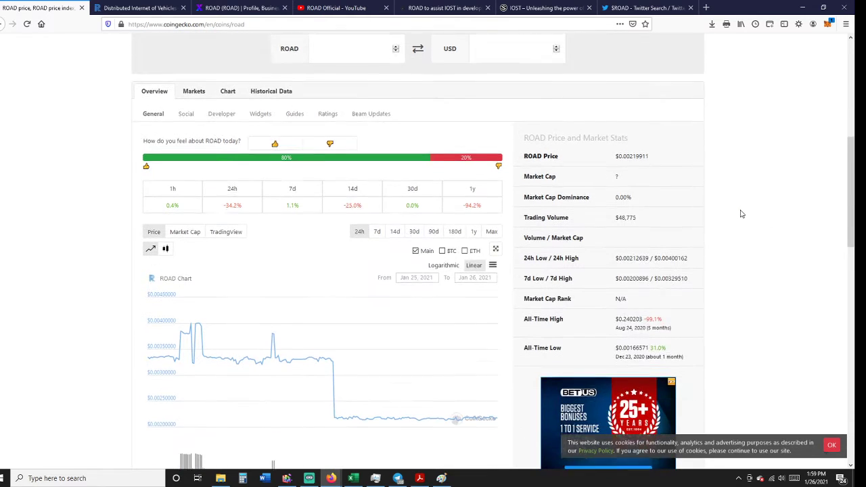
pyautogui.scroll(-3)
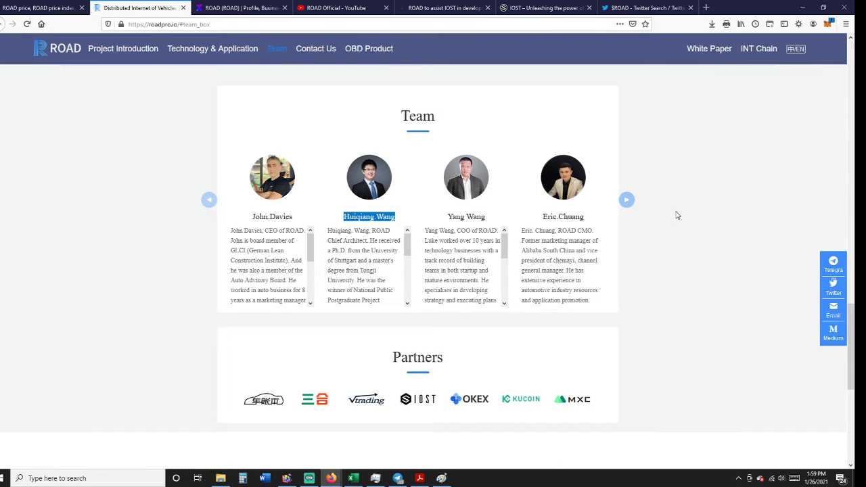
pyautogui.moveTo(398, 427)
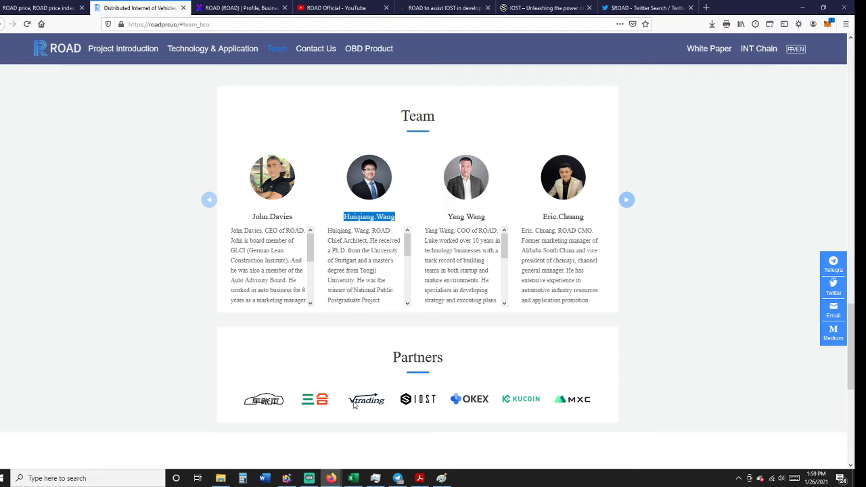
pyautogui.moveTo(522, 405)
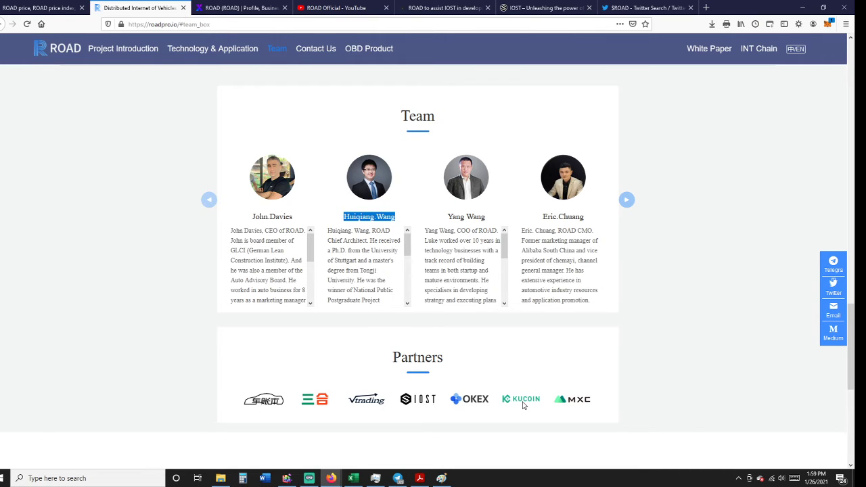
pyautogui.moveTo(477, 405)
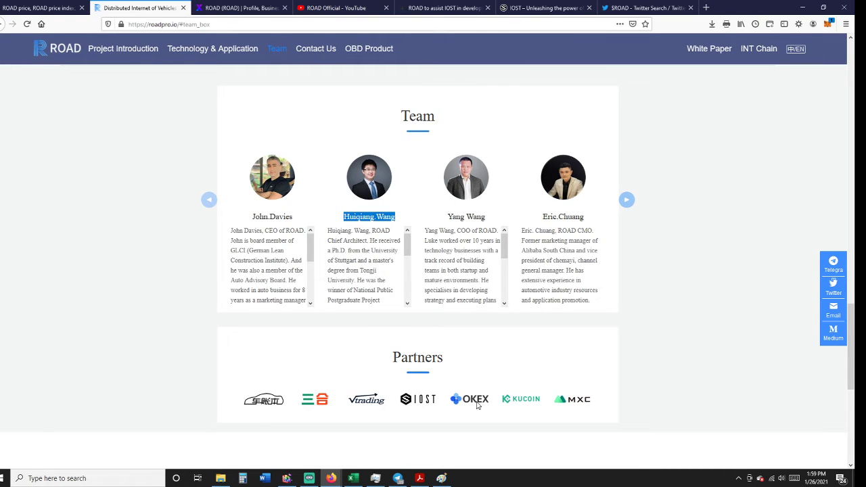
# Switch to the Xangle profile page for ROAD Foundation Ltd
pyautogui.click(240, 7)
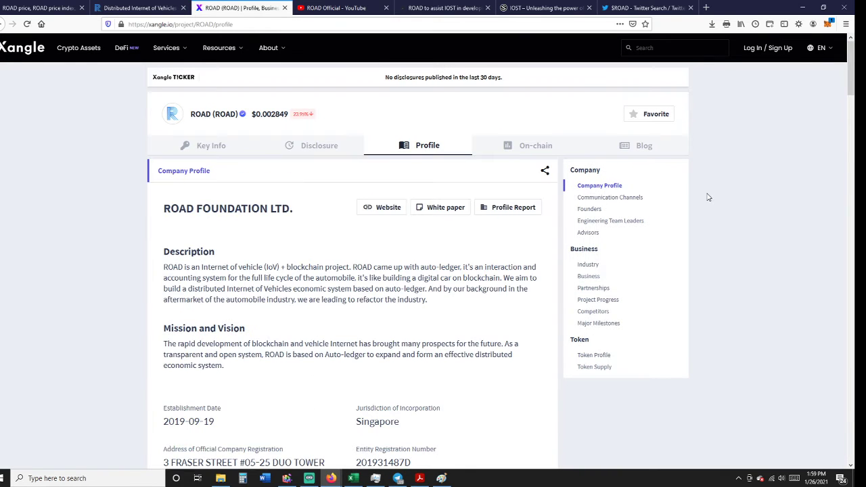
pyautogui.scroll(-3)
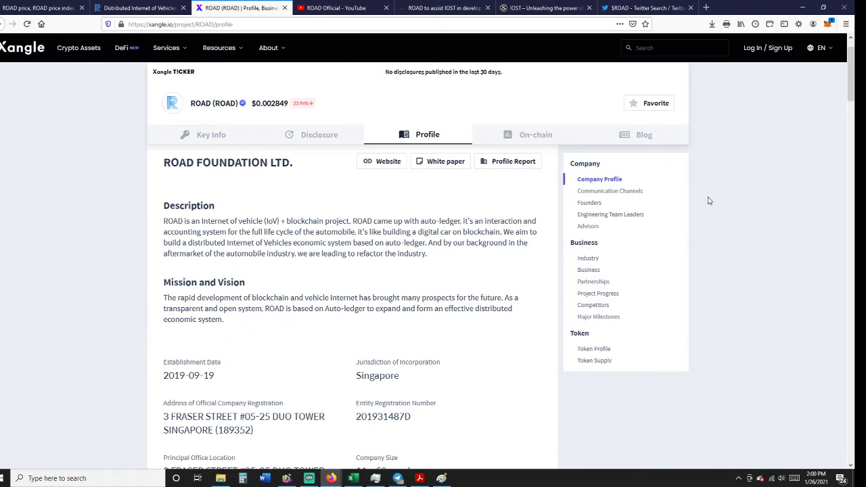
pyautogui.scroll(-3)
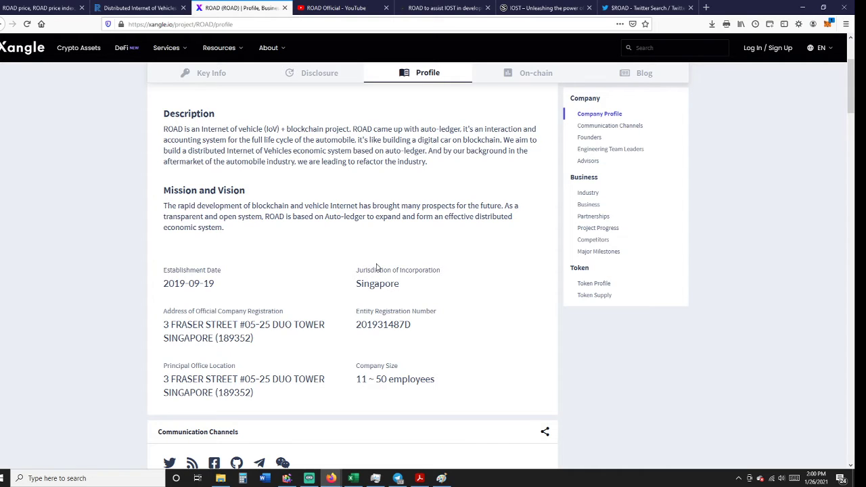
pyautogui.scroll(-3)
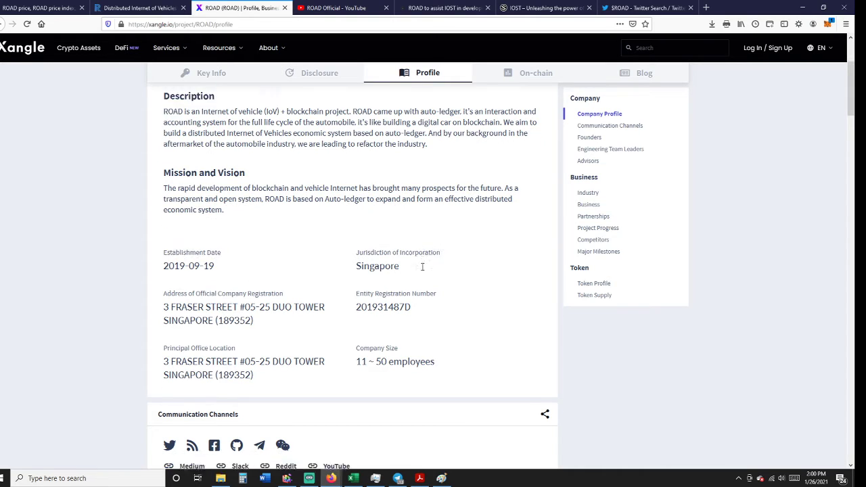
pyautogui.scroll(-3)
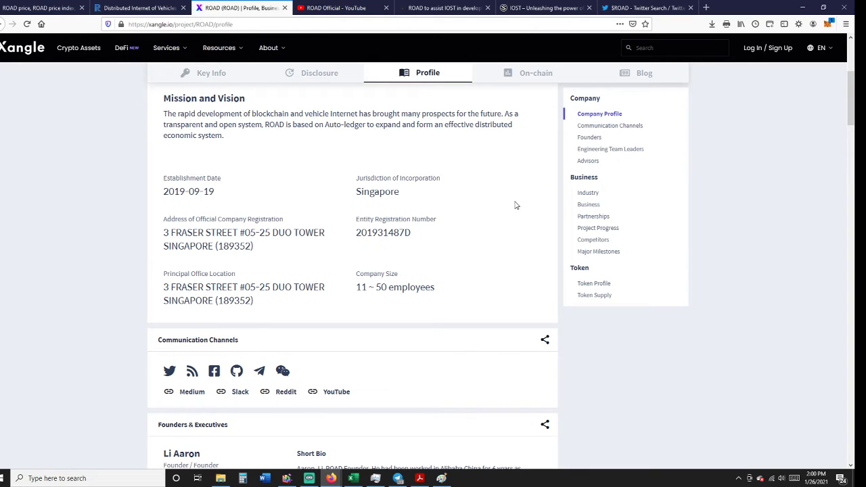
pyautogui.moveTo(422, 200)
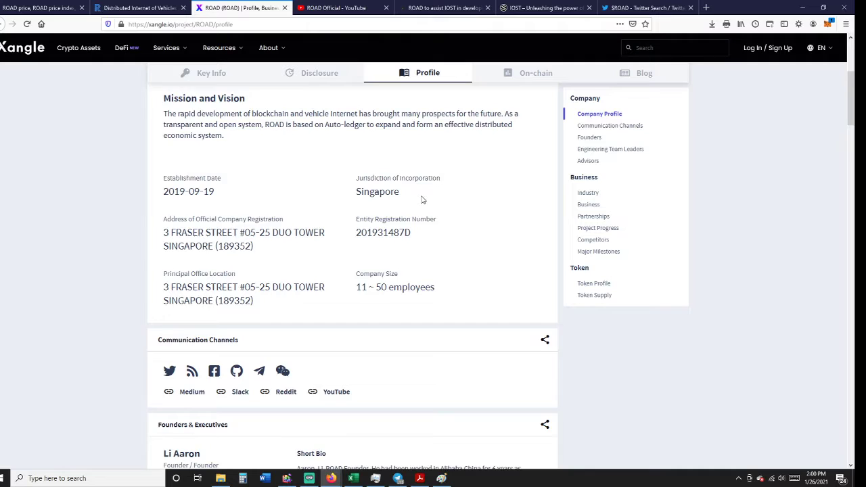
pyautogui.scroll(-3)
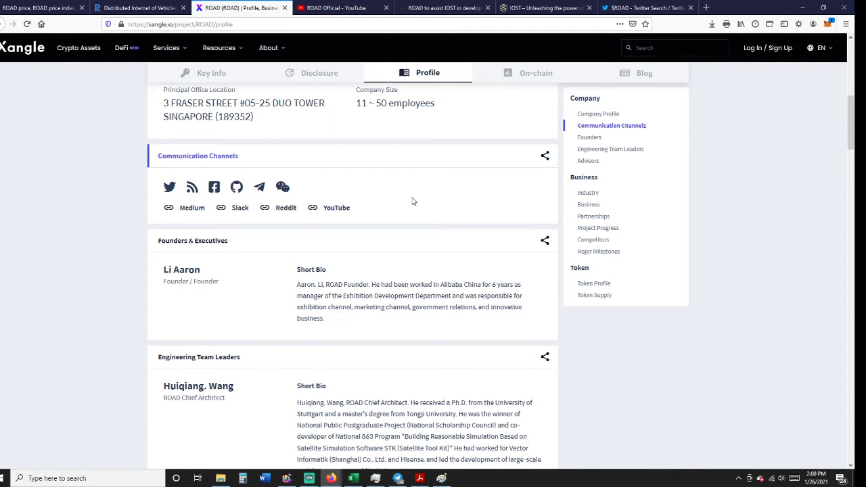
# Scroll ROAD's Xangle profile past the advisors to the industry overview and revenue model
pyautogui.scroll(-3)
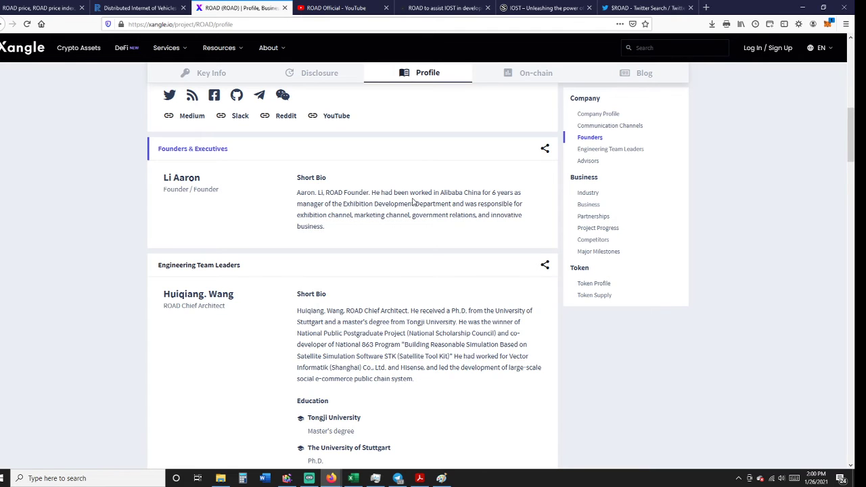
pyautogui.scroll(-3)
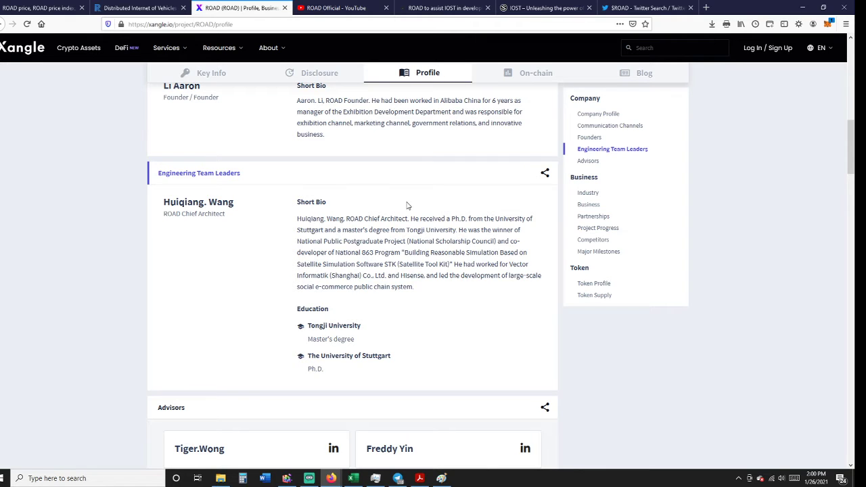
pyautogui.scroll(-3)
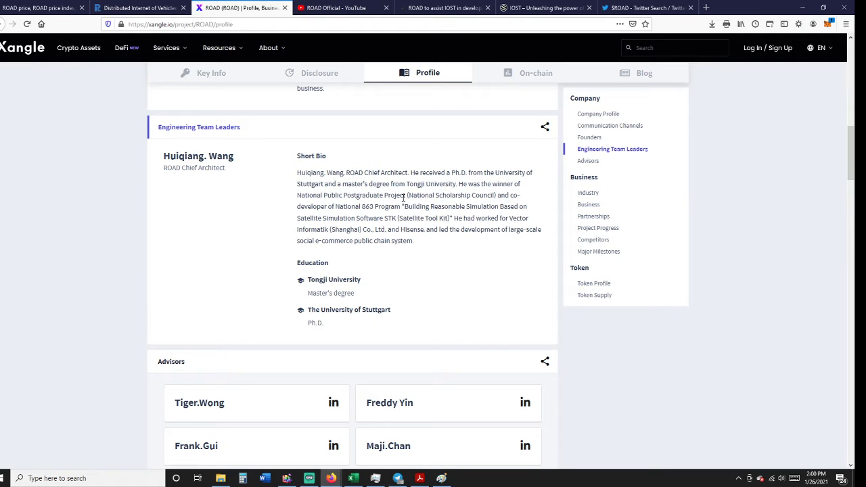
pyautogui.scroll(-3)
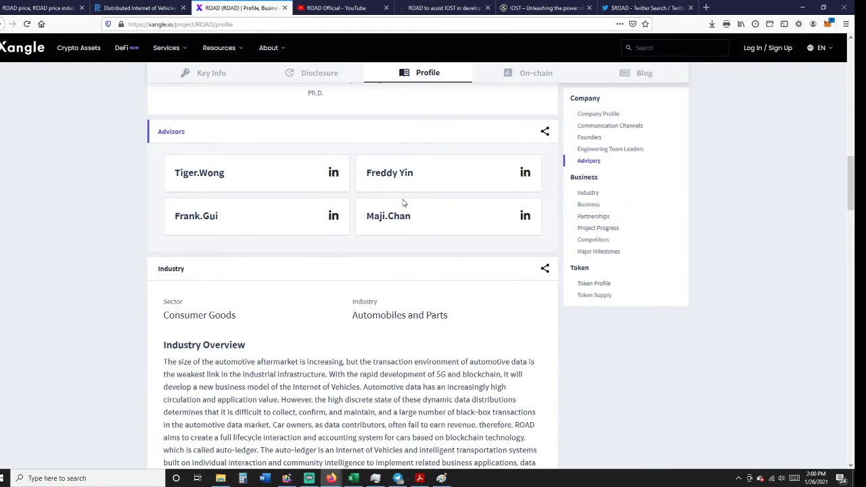
pyautogui.scroll(-3)
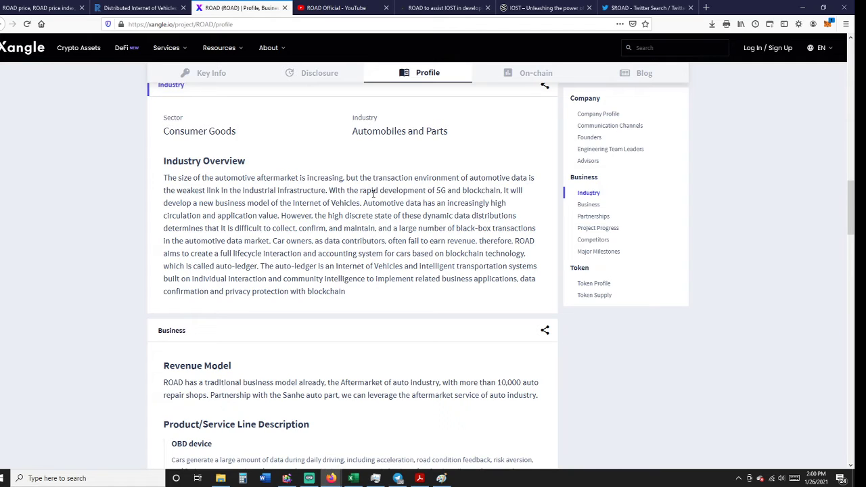
pyautogui.moveTo(514, 195)
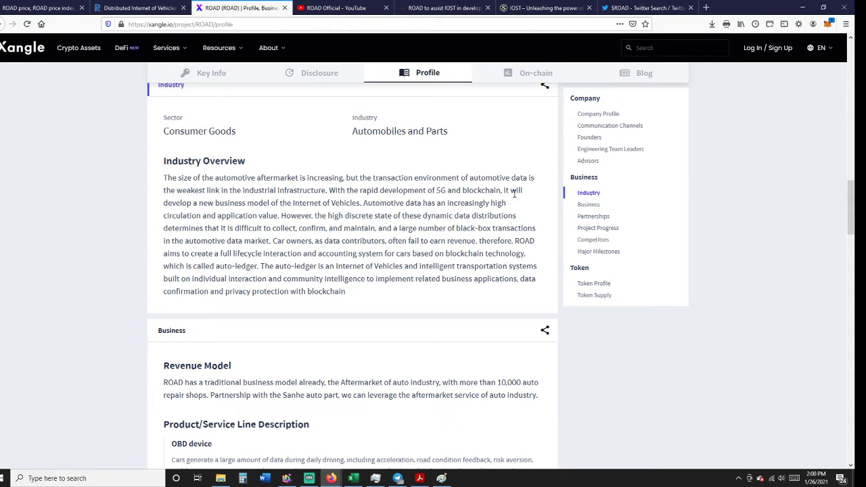
pyautogui.moveTo(519, 223)
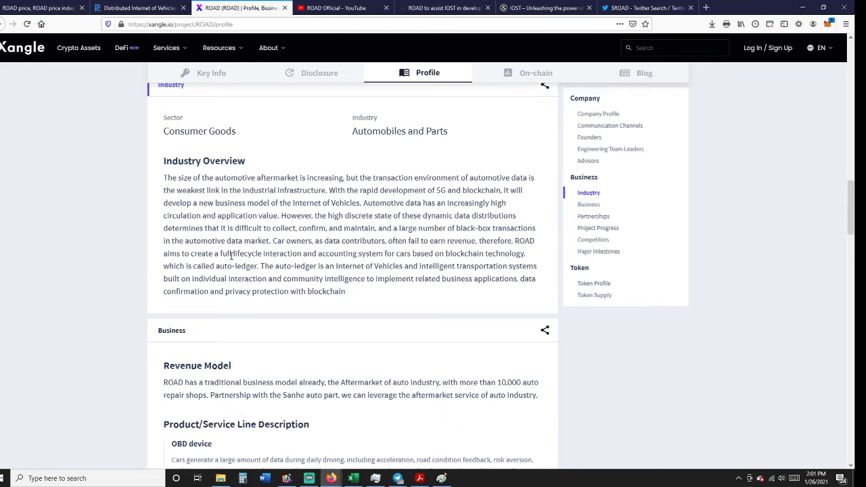
# Scroll through partnerships, project progress and competitors, then switch to ROAD Official's YouTube channel
pyautogui.scroll(-3)
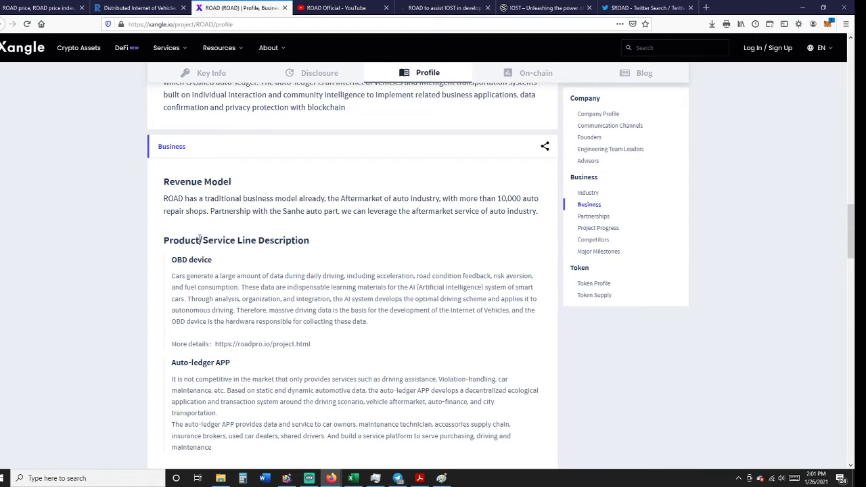
pyautogui.scroll(-3)
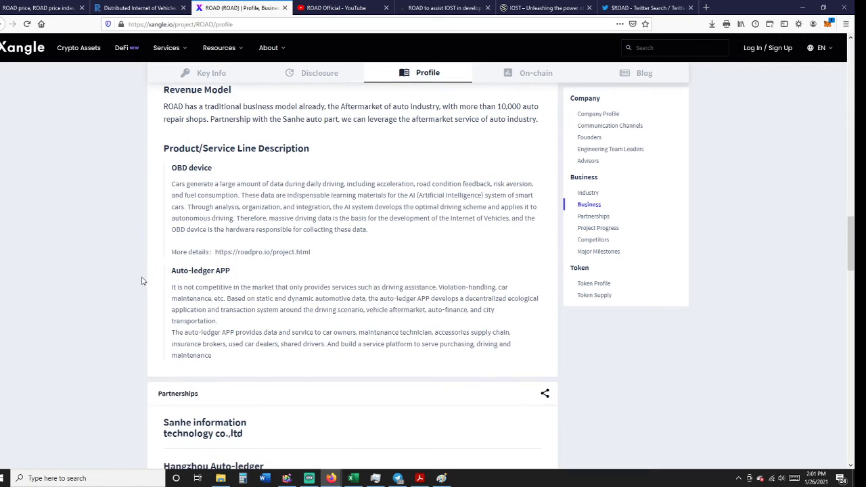
pyautogui.moveTo(320, 331)
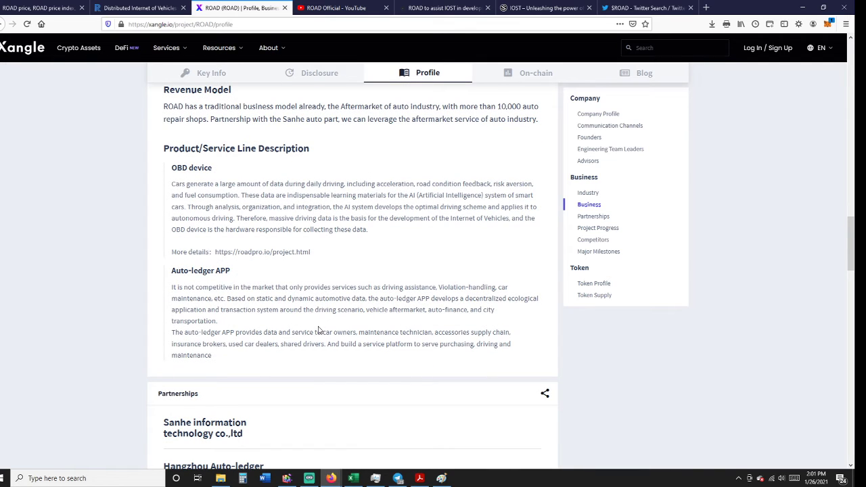
pyautogui.moveTo(353, 298)
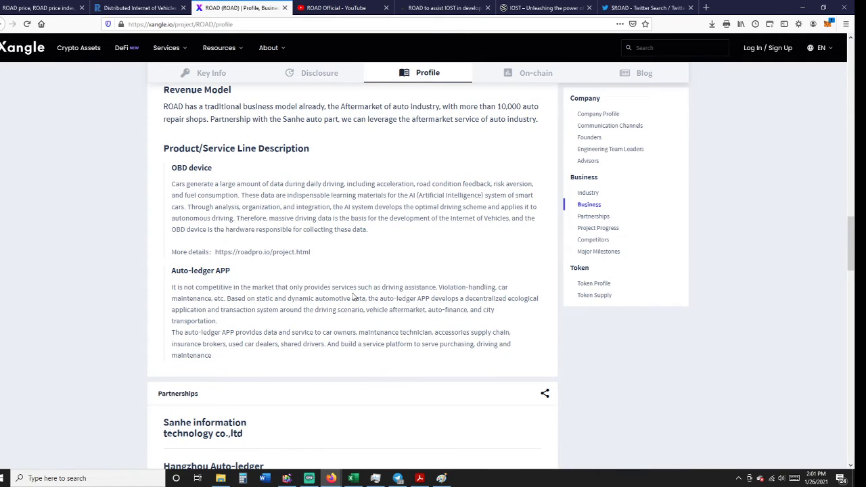
pyautogui.moveTo(349, 218)
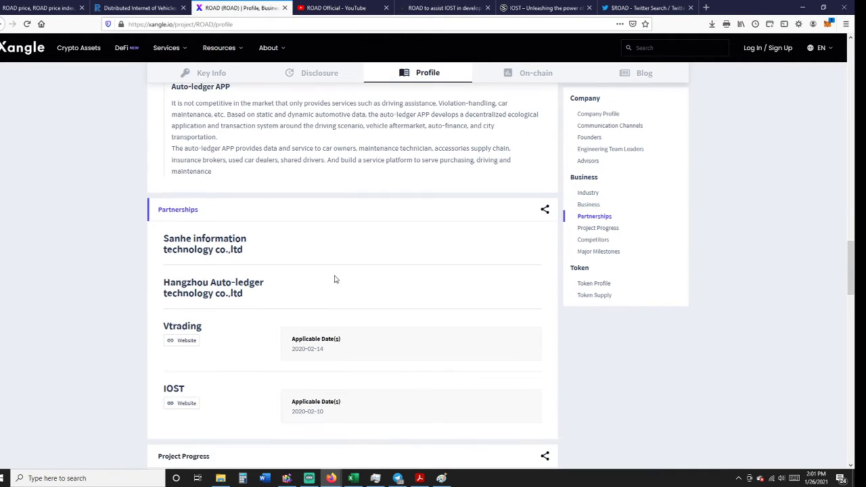
pyautogui.scroll(-3)
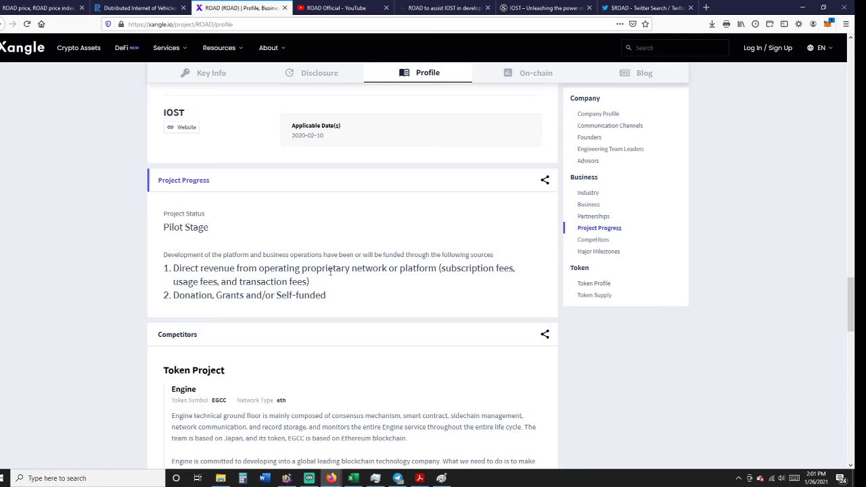
pyautogui.scroll(-3)
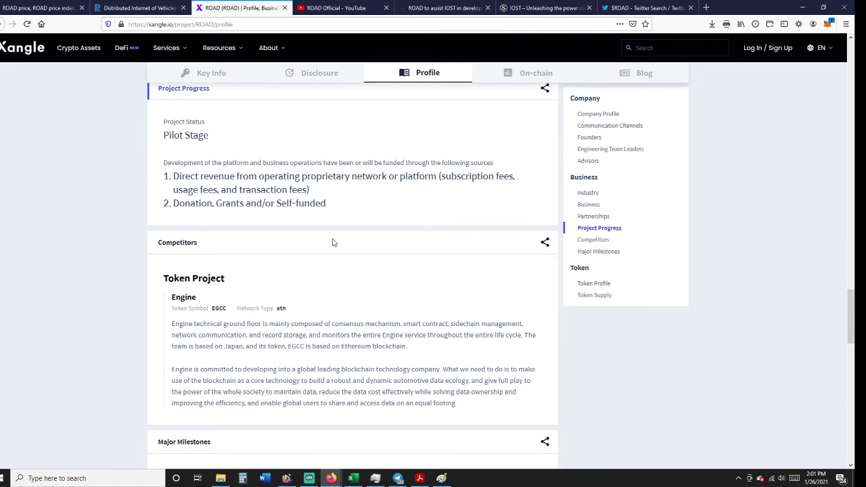
pyautogui.click(331, 8)
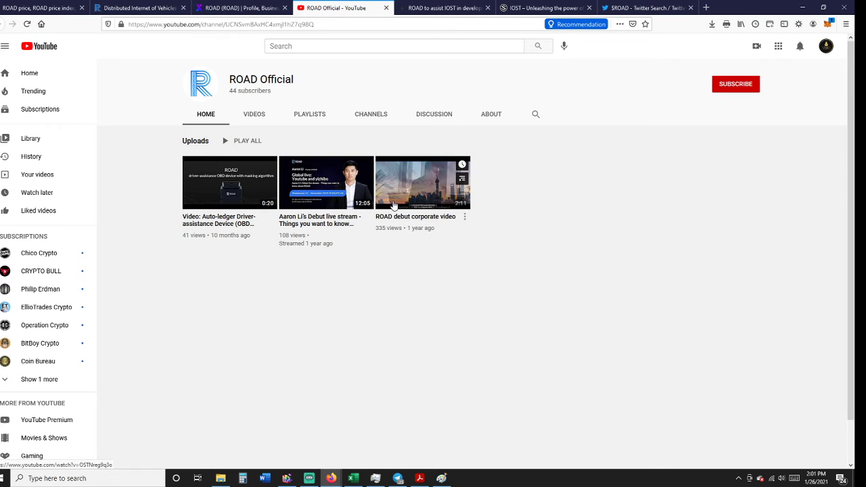
pyautogui.moveTo(227, 243)
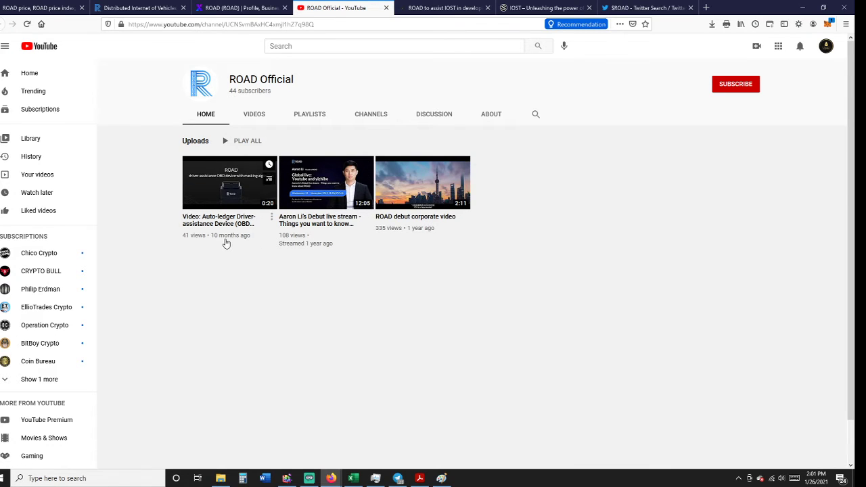
pyautogui.moveTo(492, 306)
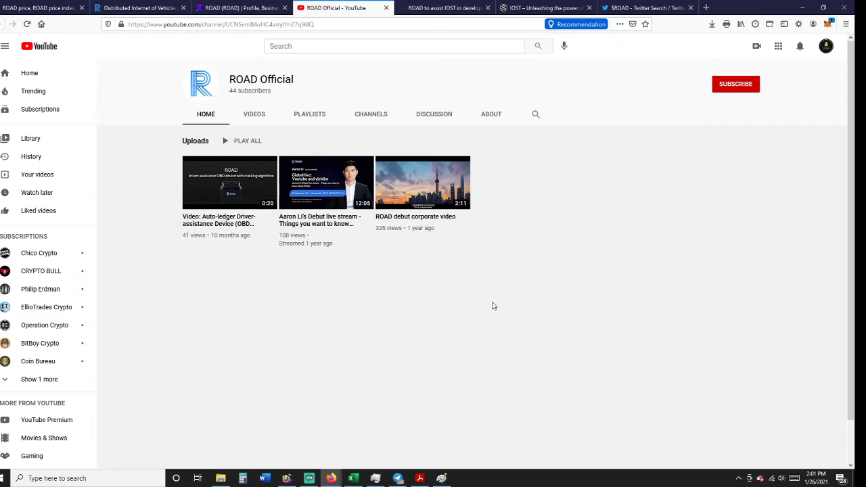
# Switch to the CryptoNinjas article on ROAD assisting IOST
pyautogui.click(444, 7)
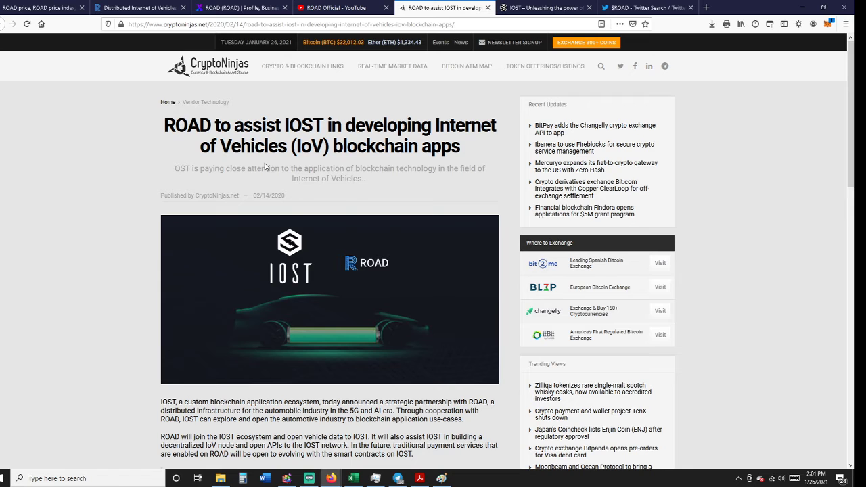
pyautogui.moveTo(275, 204)
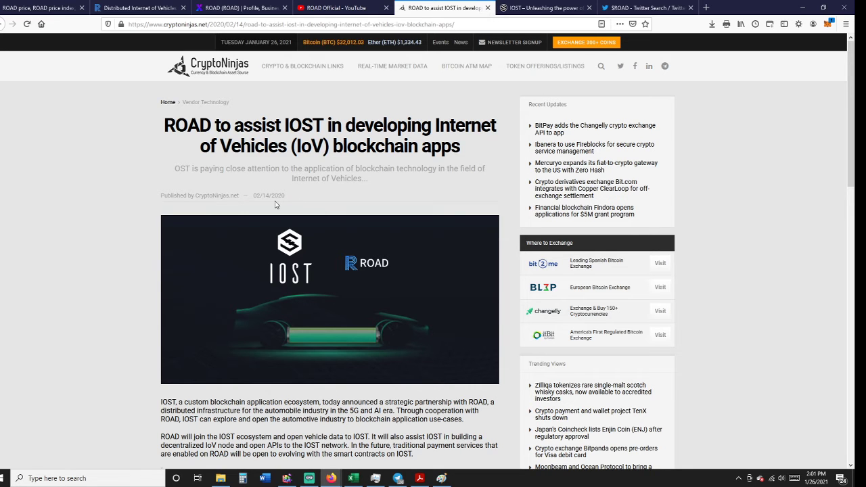
# Scroll the CryptoNinjas article past the IOST quote and Auto-Ledger section to the IOST/USD chart
pyautogui.scroll(-3)
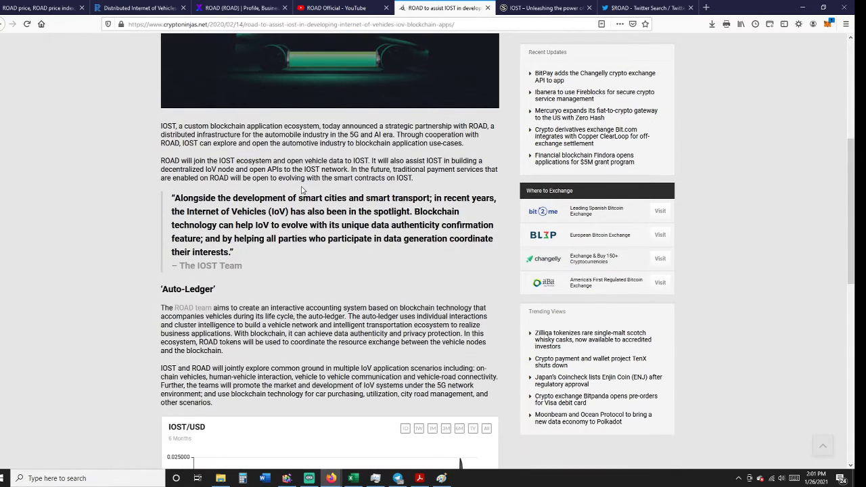
pyautogui.scroll(-3)
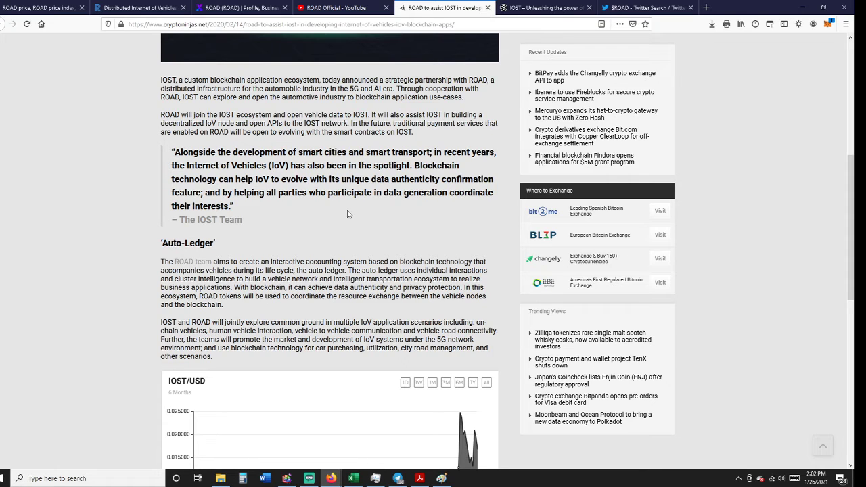
pyautogui.moveTo(280, 205)
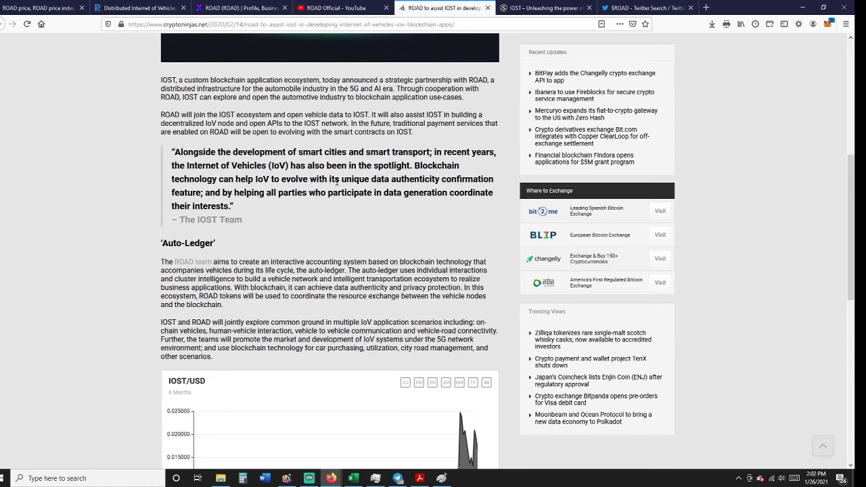
pyautogui.moveTo(314, 215)
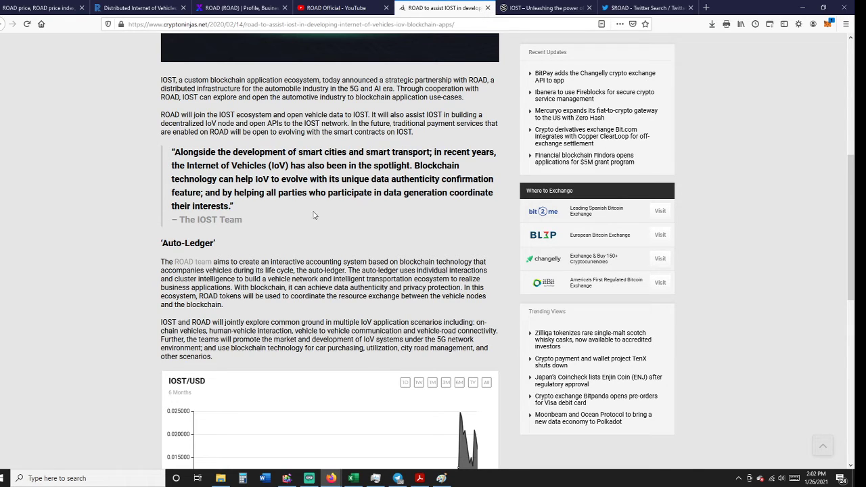
pyautogui.moveTo(317, 212)
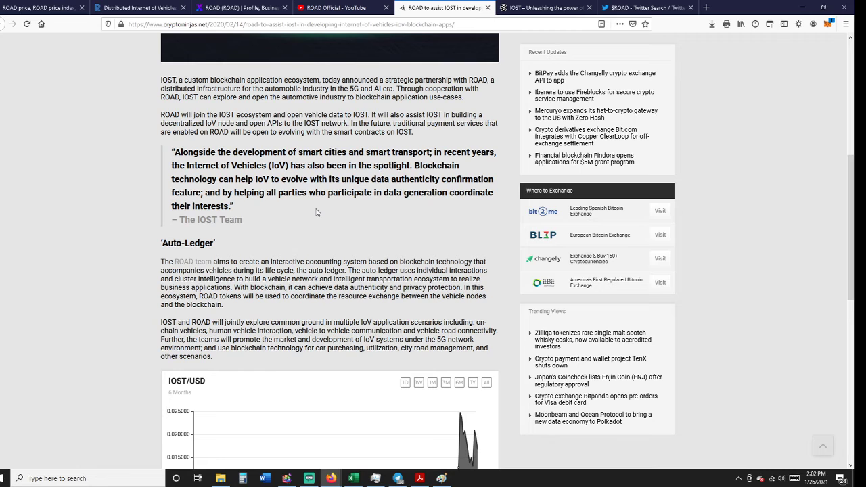
pyautogui.scroll(-3)
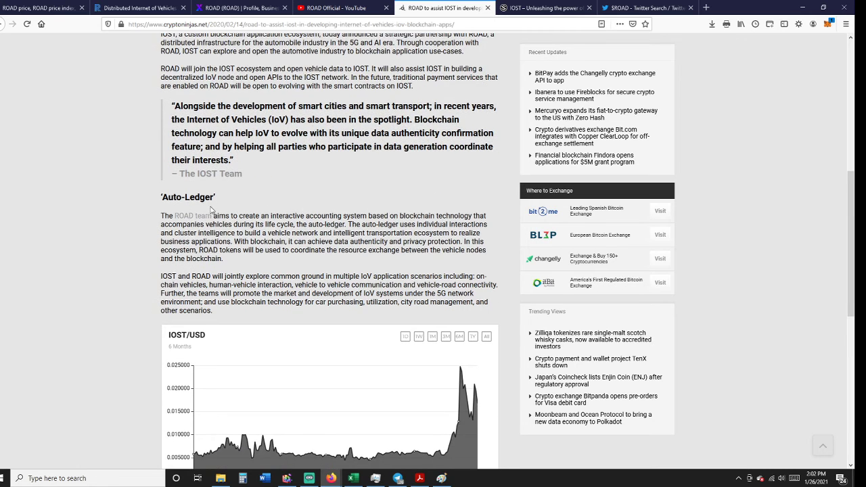
pyautogui.scroll(-3)
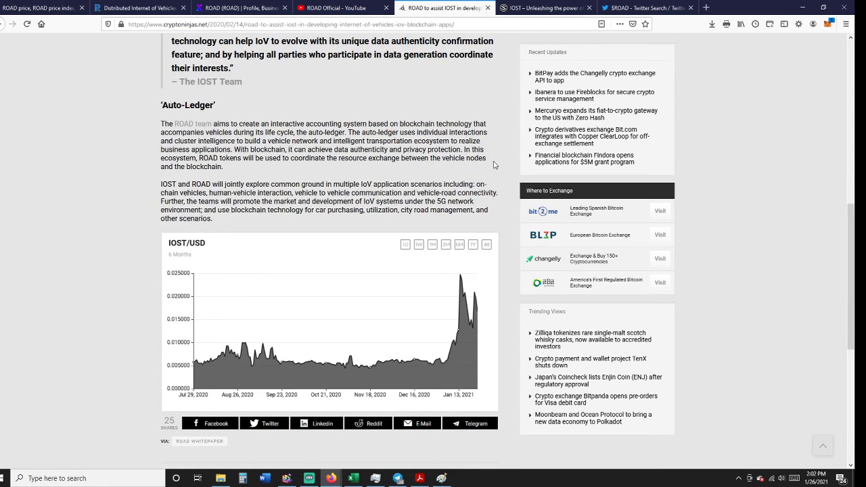
pyautogui.scroll(-3)
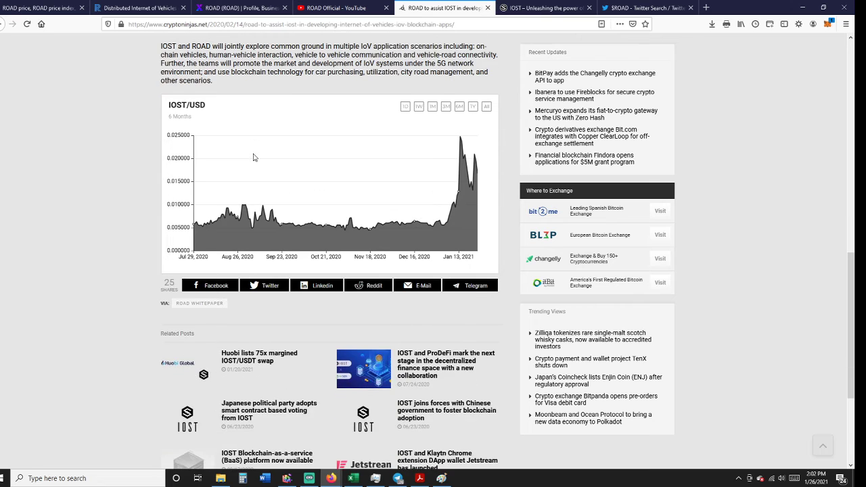
pyautogui.moveTo(460, 186)
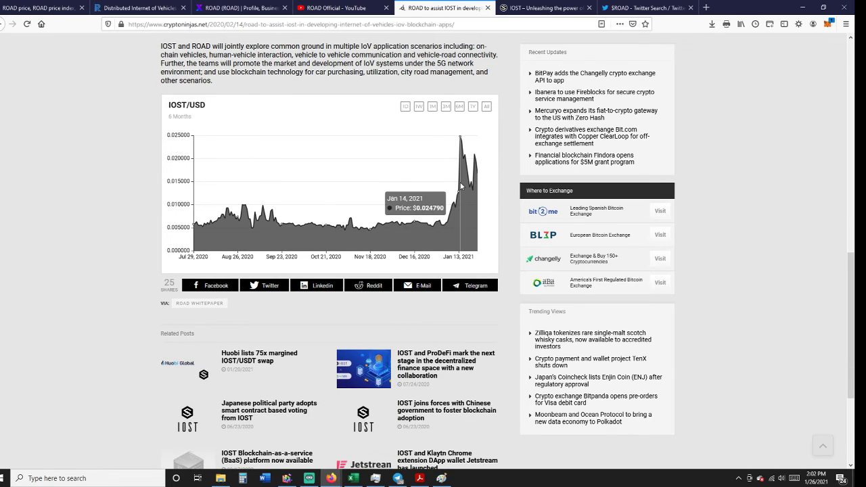
pyautogui.moveTo(464, 185)
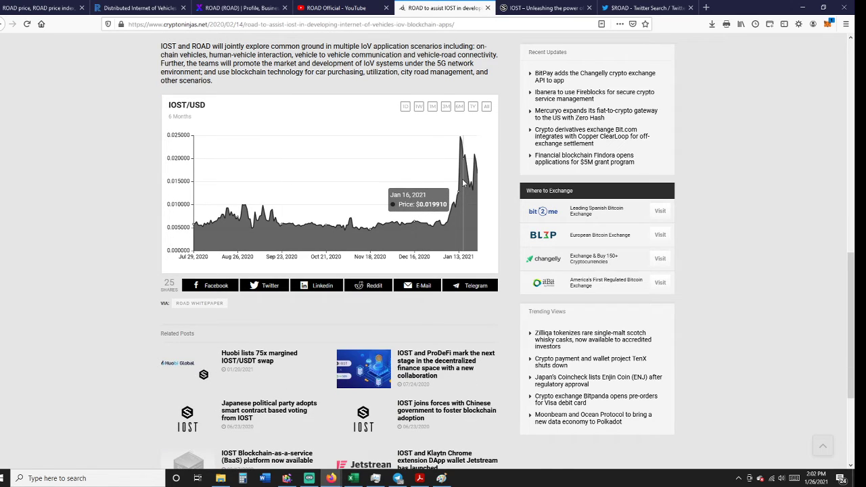
pyautogui.moveTo(464, 183)
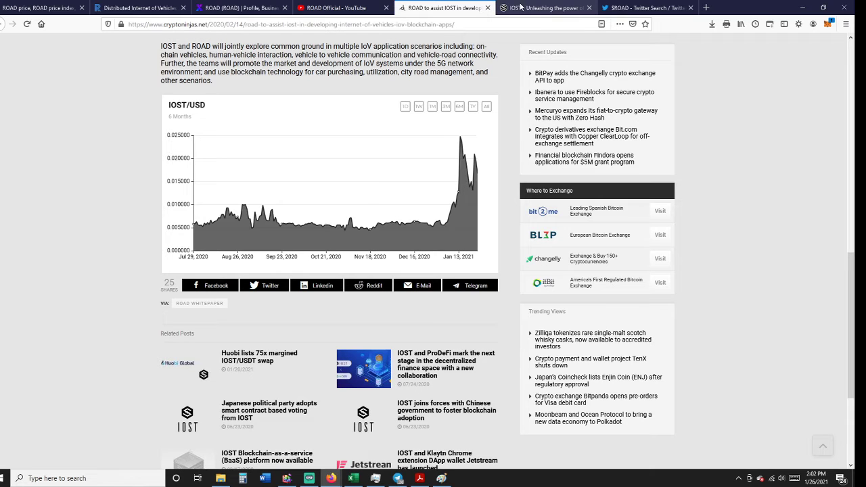
# On the iost.io page, play the intro video and pause it at about 1:37
pyautogui.click(544, 8)
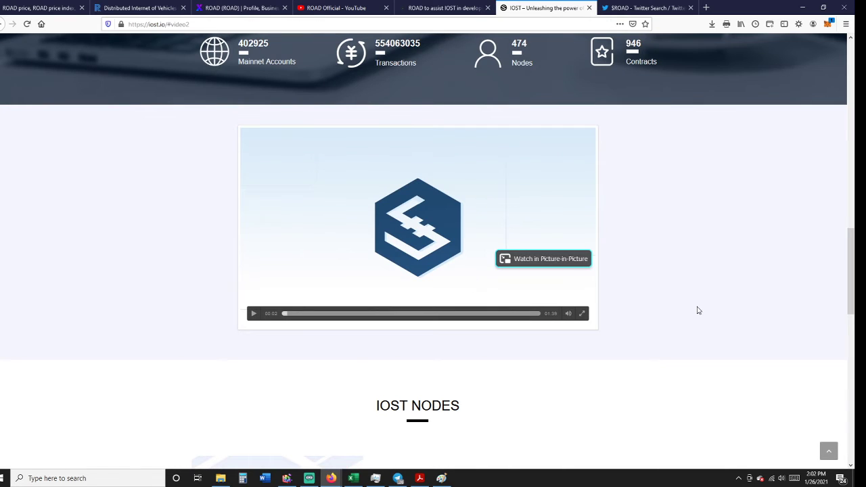
pyautogui.click(253, 314)
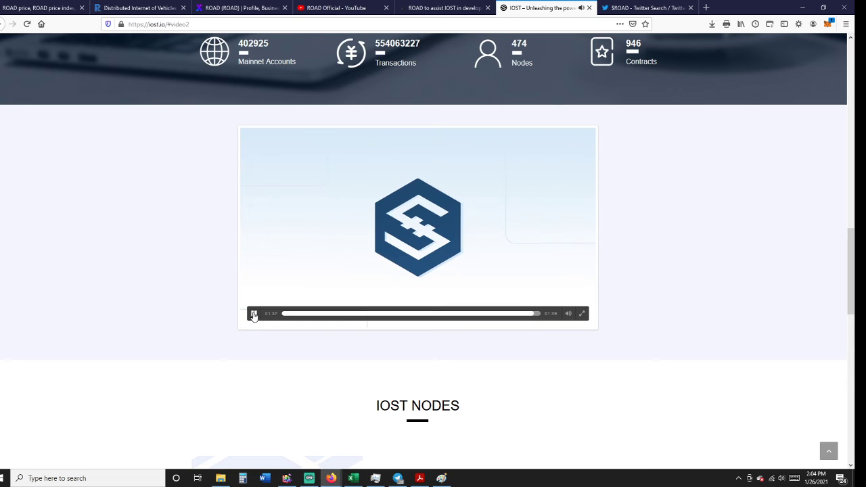
pyautogui.click(254, 314)
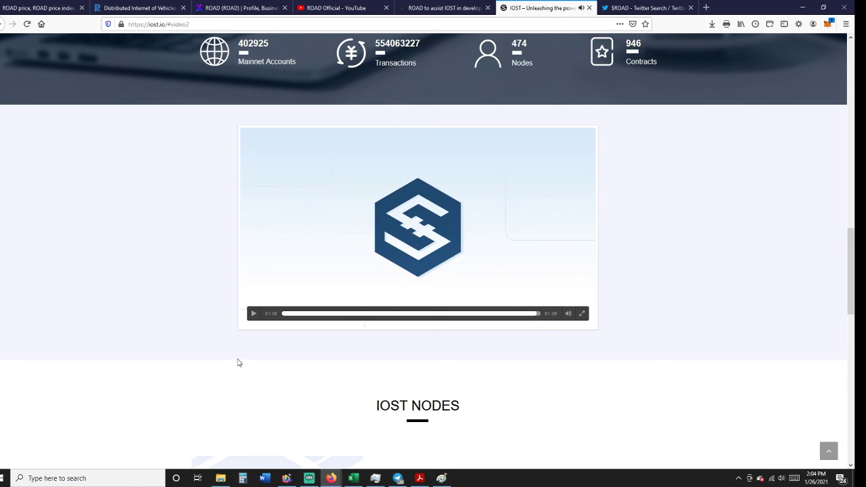
pyautogui.moveTo(467, 199)
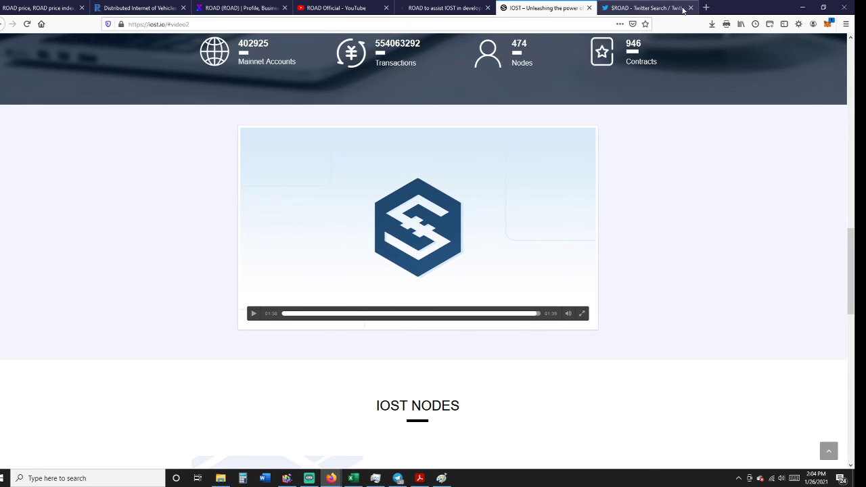
pyautogui.moveTo(648, 8)
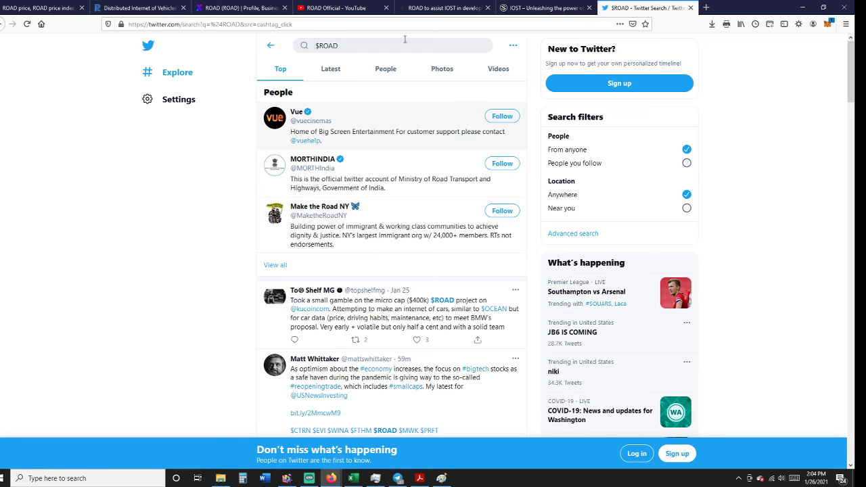
# Scroll through the $ROAD Top tweets, then return to the CryptoNinjas IOST article
pyautogui.scroll(-3)
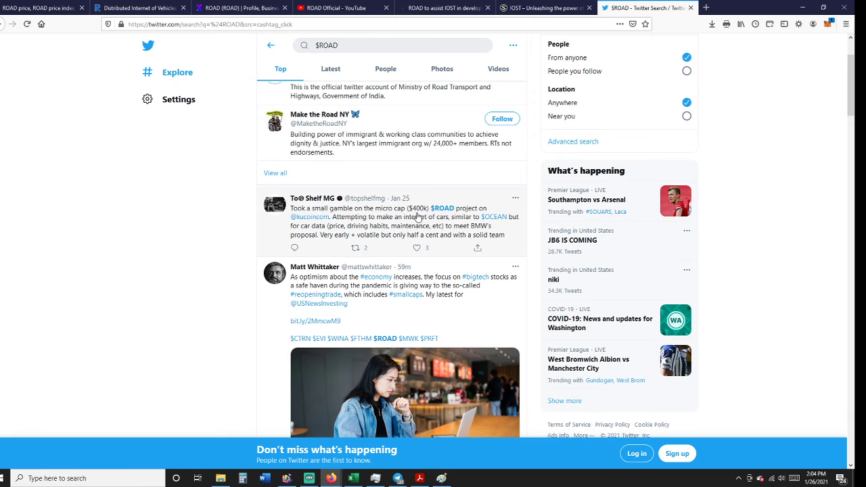
pyautogui.moveTo(443, 208)
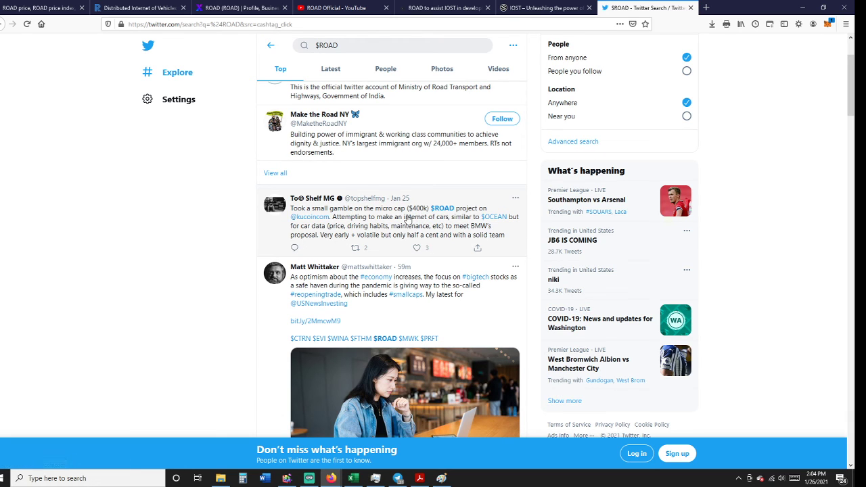
pyautogui.moveTo(494, 218)
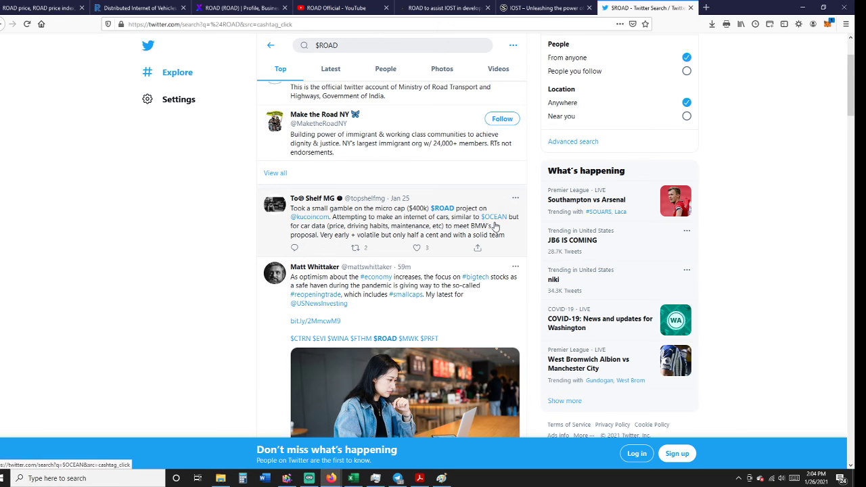
pyautogui.scroll(-3)
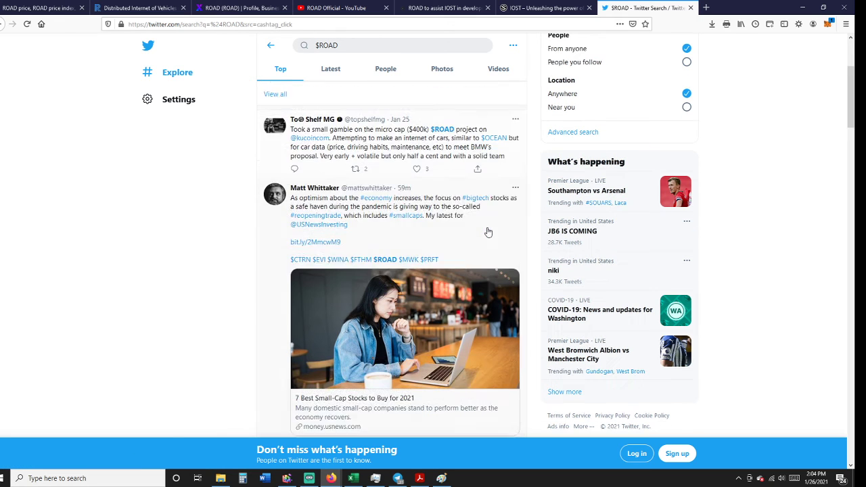
pyautogui.scroll(-3)
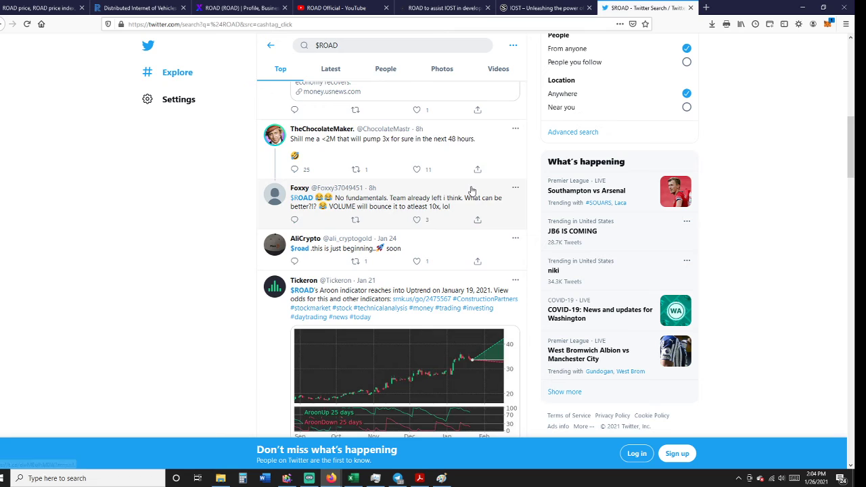
pyautogui.scroll(-3)
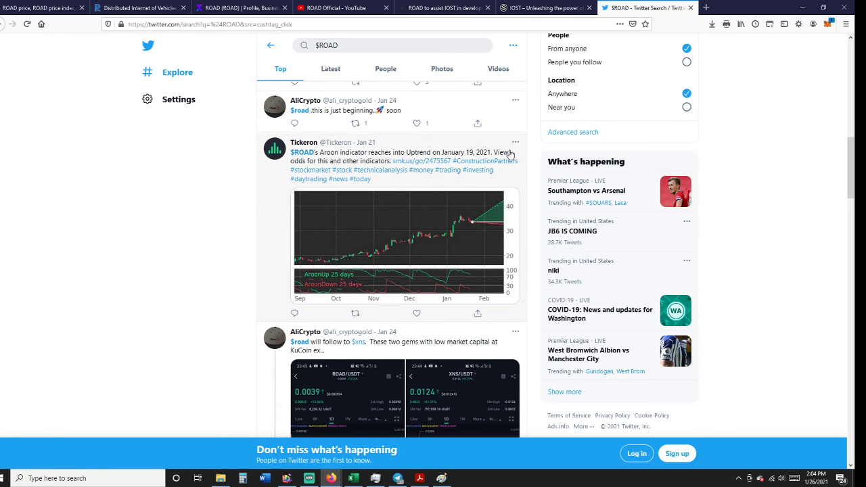
pyautogui.scroll(-3)
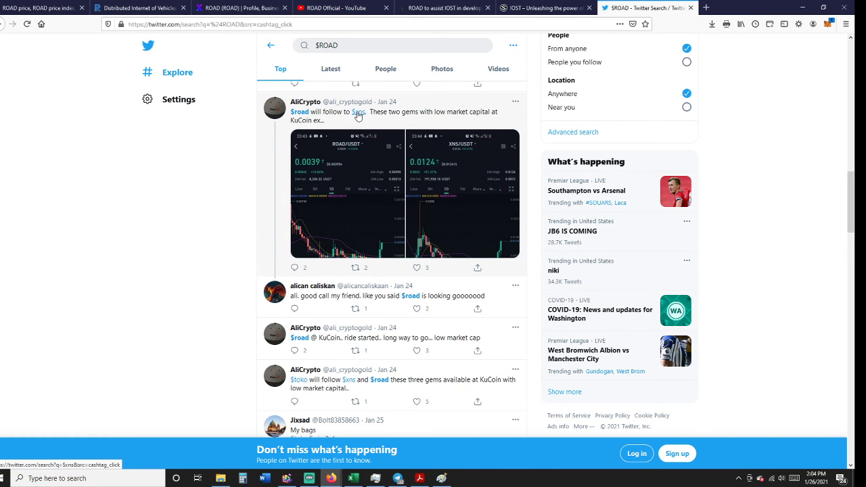
pyautogui.moveTo(359, 112)
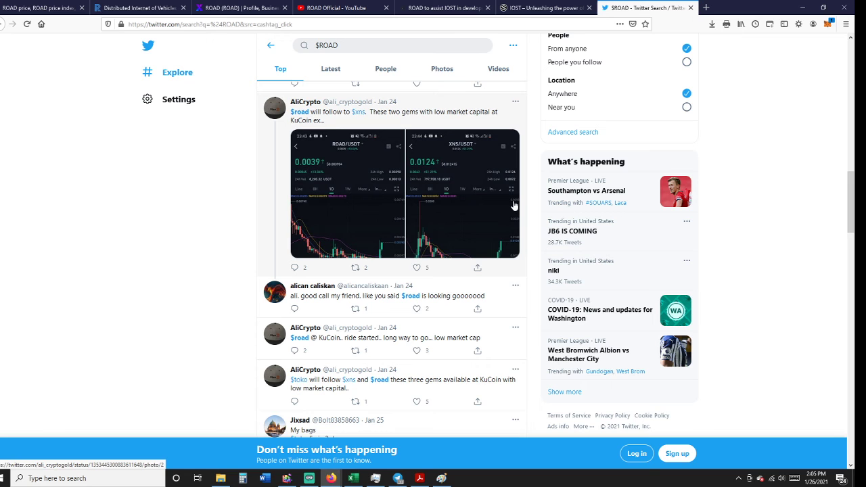
pyautogui.moveTo(489, 219)
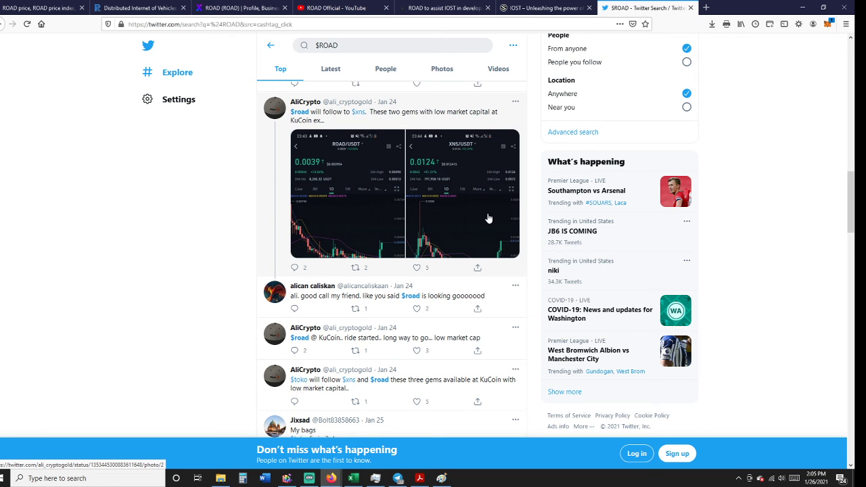
pyautogui.scroll(-3)
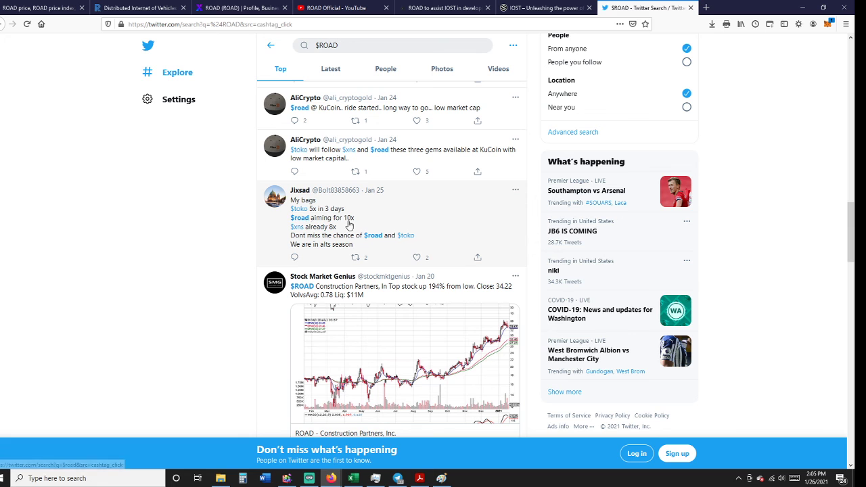
pyautogui.moveTo(375, 191)
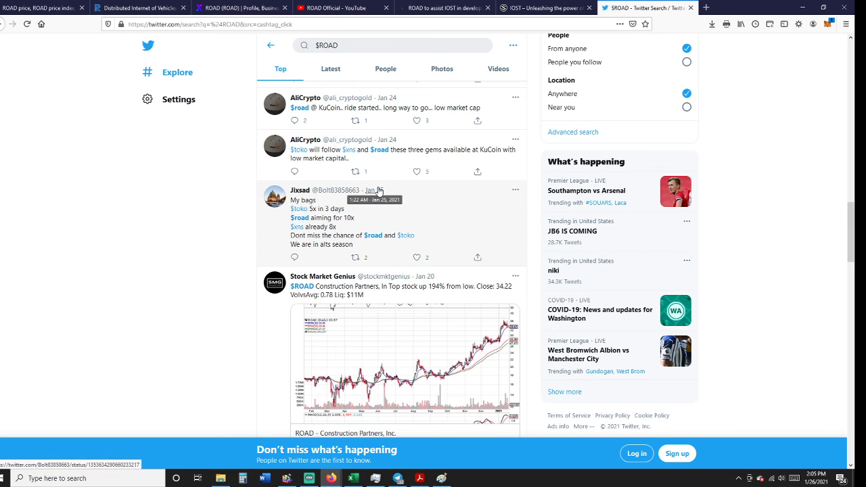
pyautogui.scroll(-3)
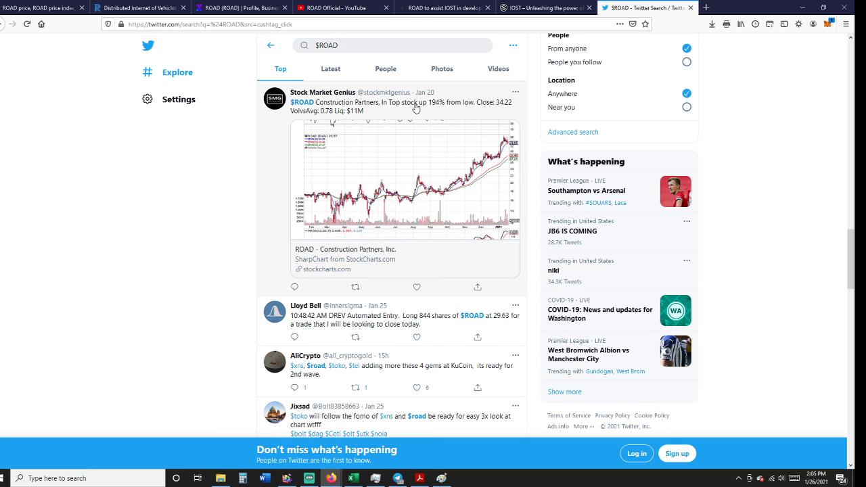
pyautogui.moveTo(472, 108)
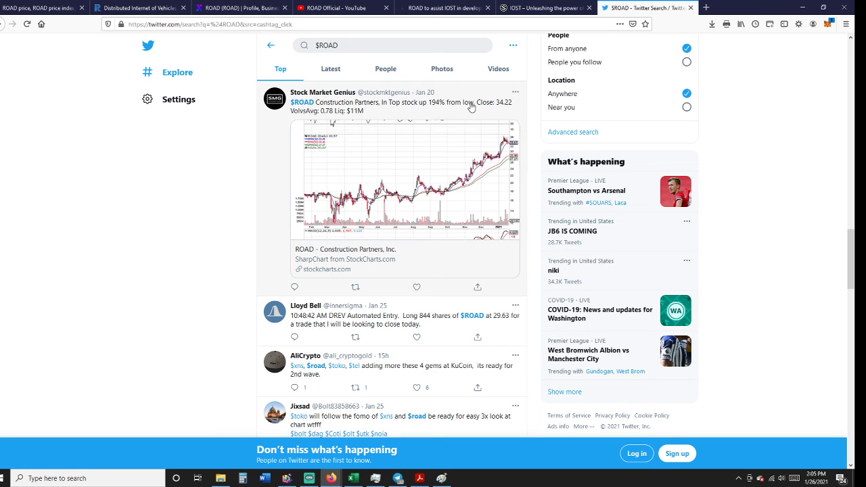
pyautogui.scroll(-3)
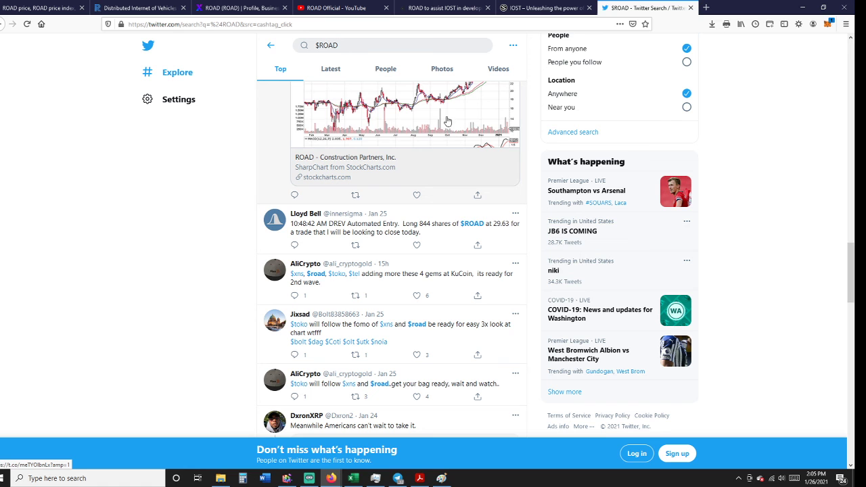
pyautogui.scroll(-3)
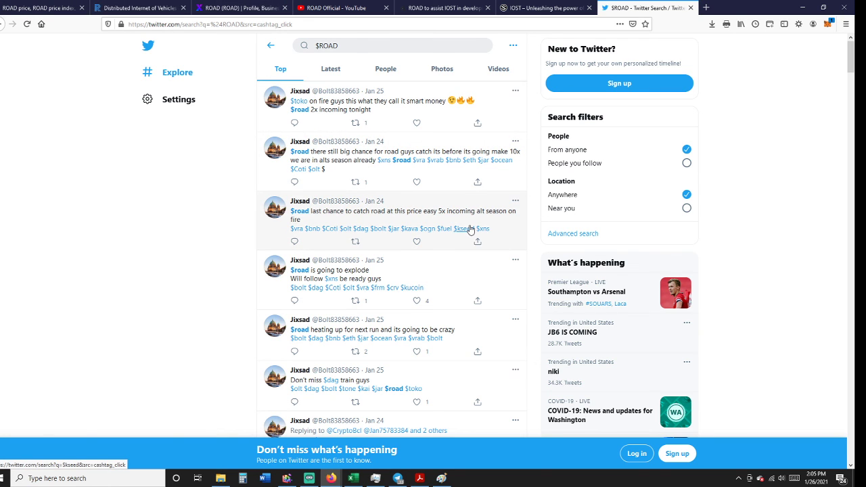
pyautogui.moveTo(451, 208)
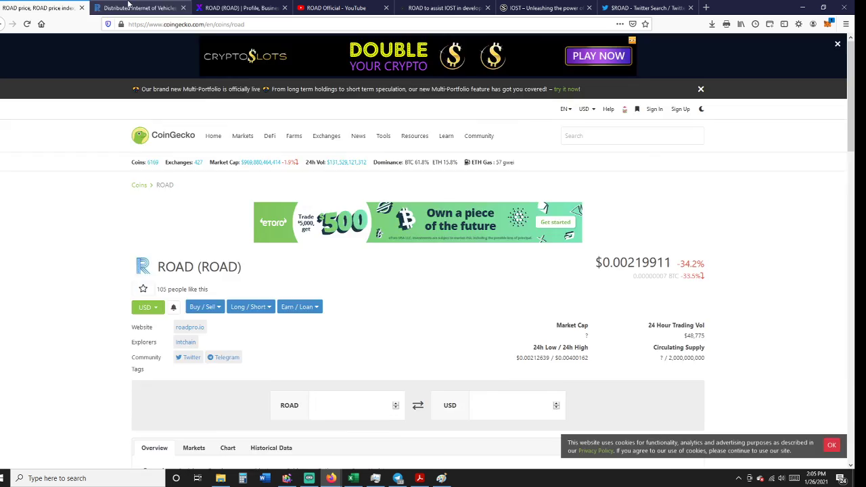
pyautogui.click(443, 7)
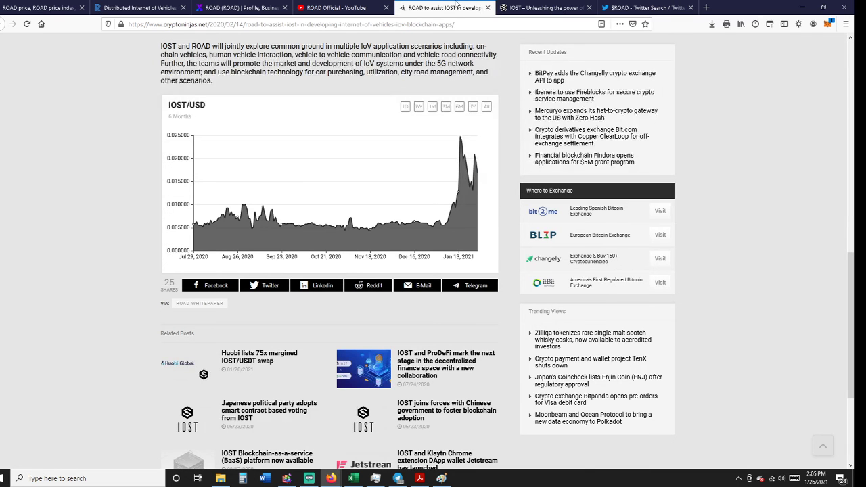
pyautogui.moveTo(608, 96)
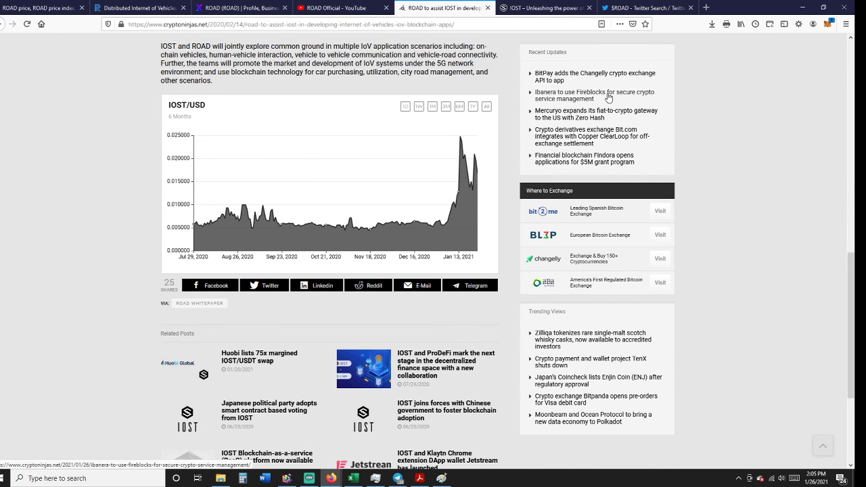